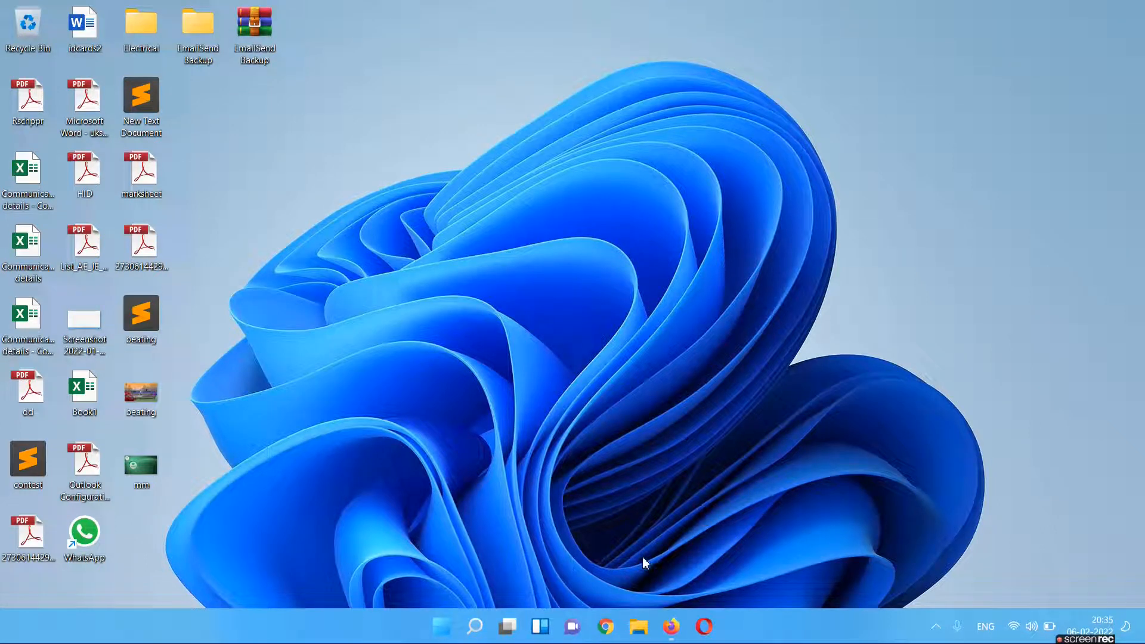
mouse_move(585, 555)
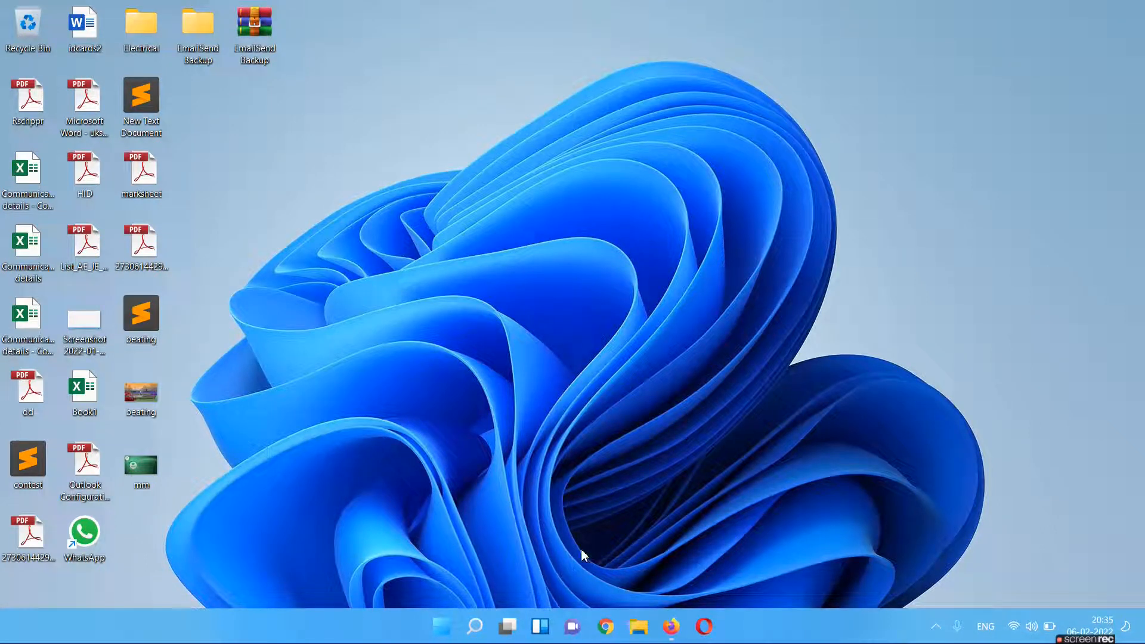
Search for 'disk cleanup' from the taskbar and launch Disk Cleanup with Acer (C:) offered.
left_click(473, 626)
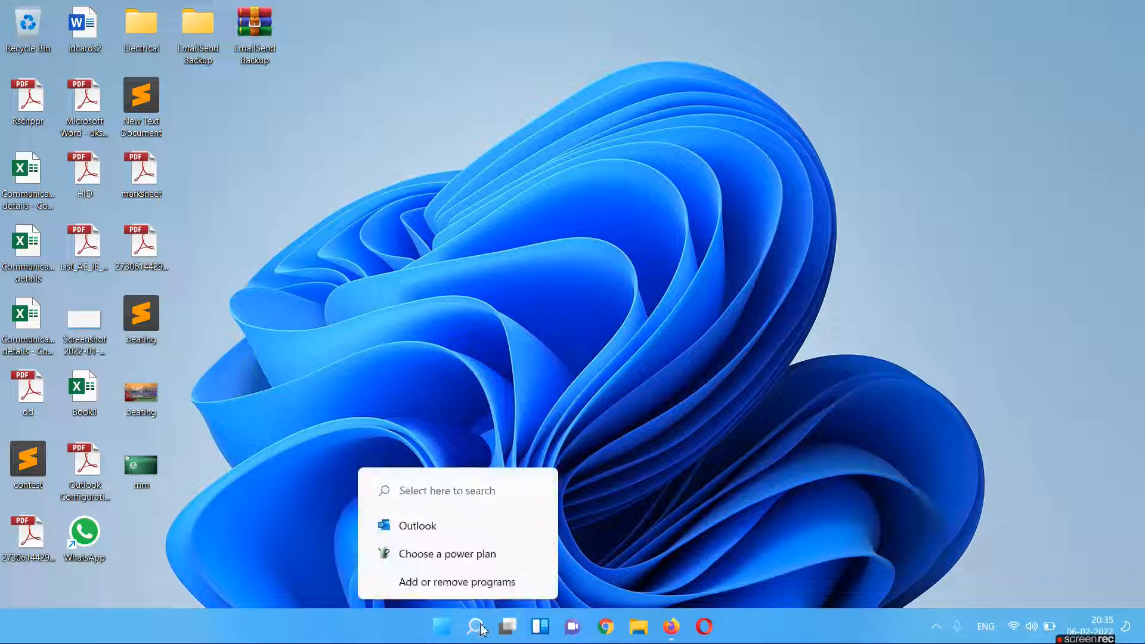
left_click(475, 626)
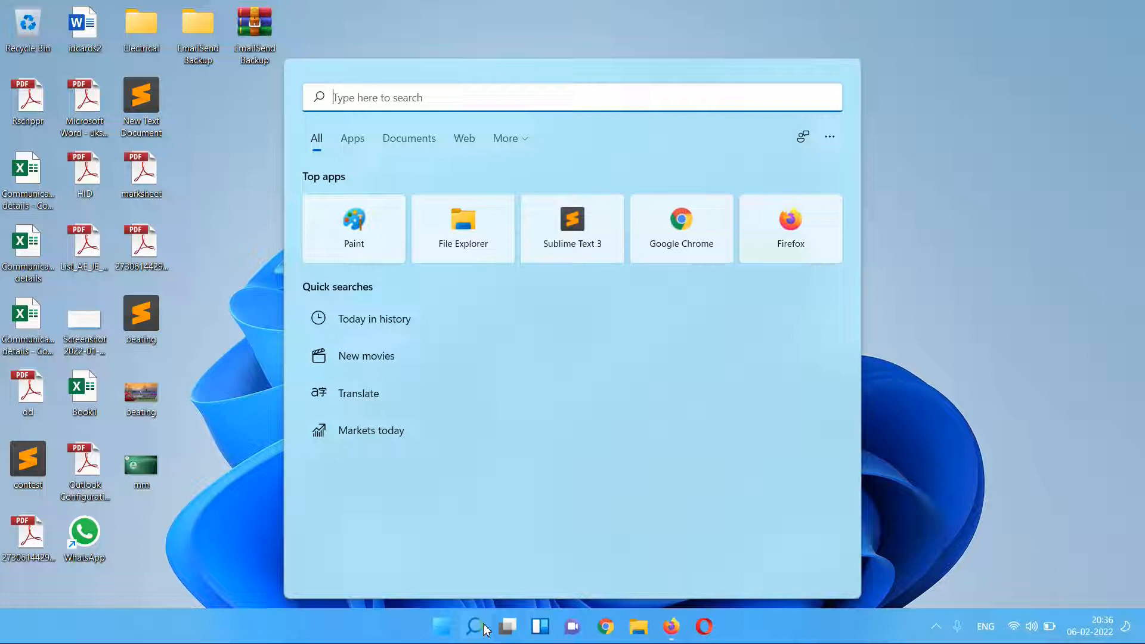
type("di")
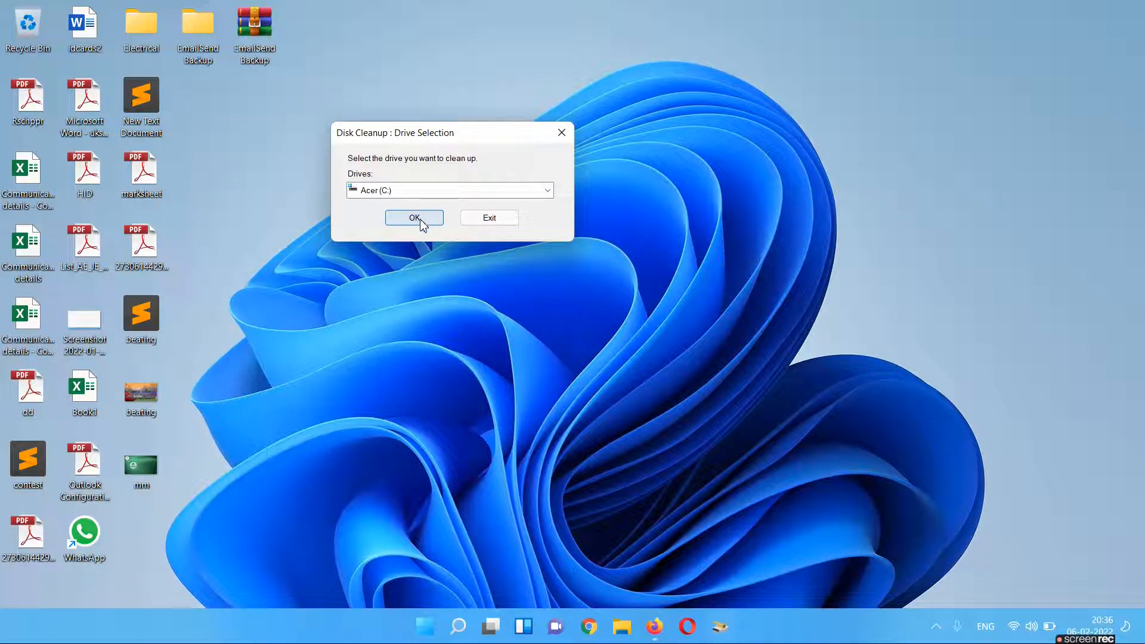
Confirm Acer (C:) so Disk Cleanup scans it and lists 317 MB of deletable files.
left_click(414, 217)
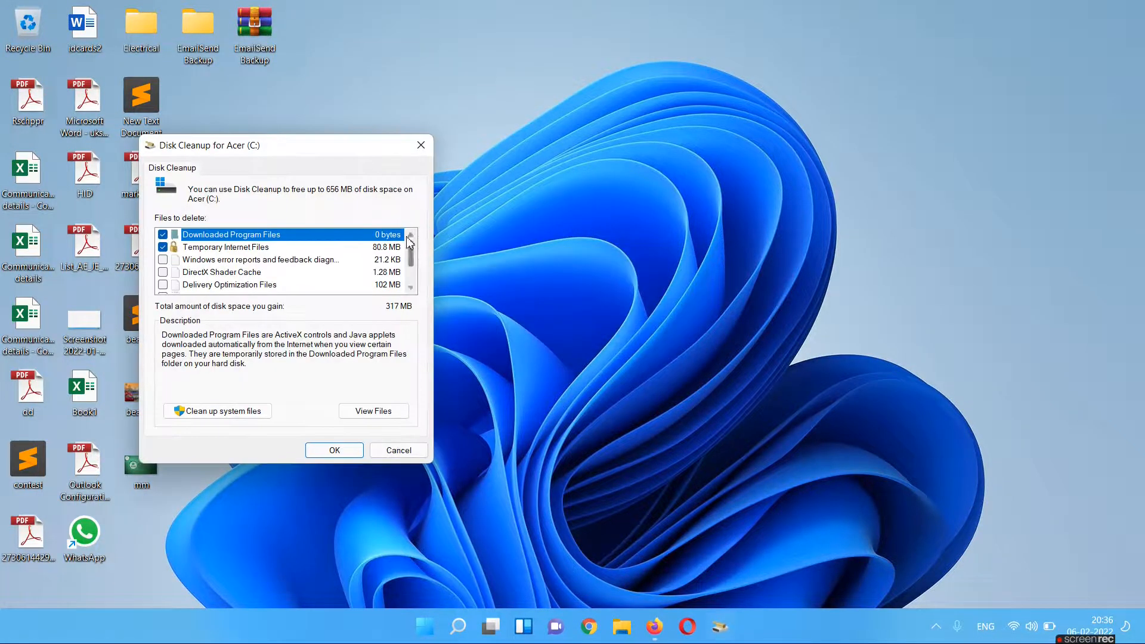
mouse_move(301, 257)
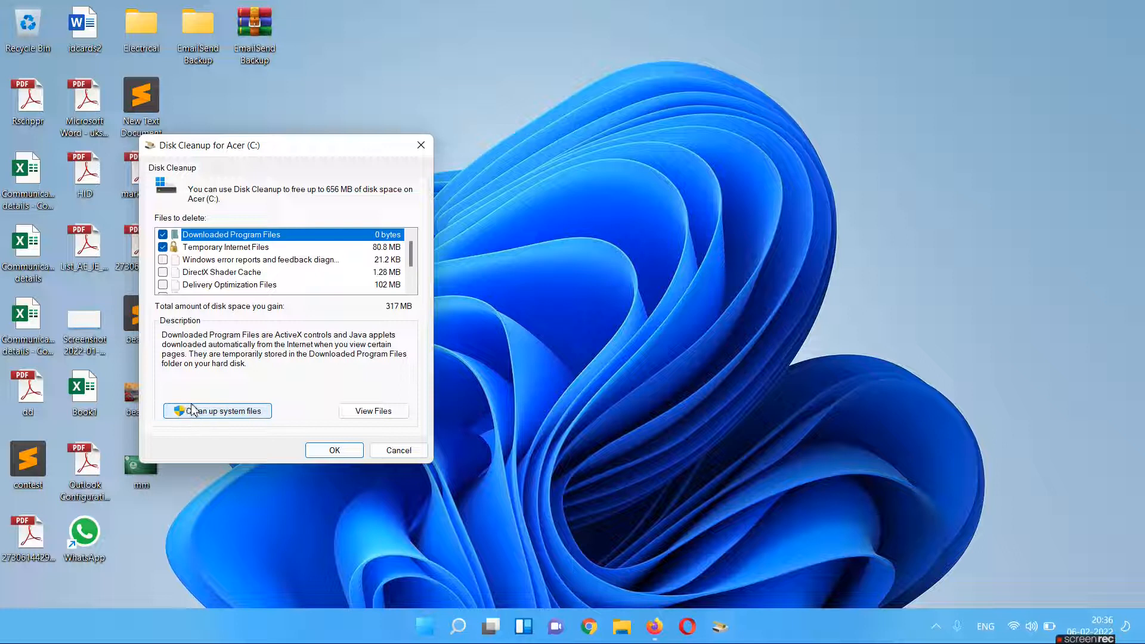
mouse_move(197, 416)
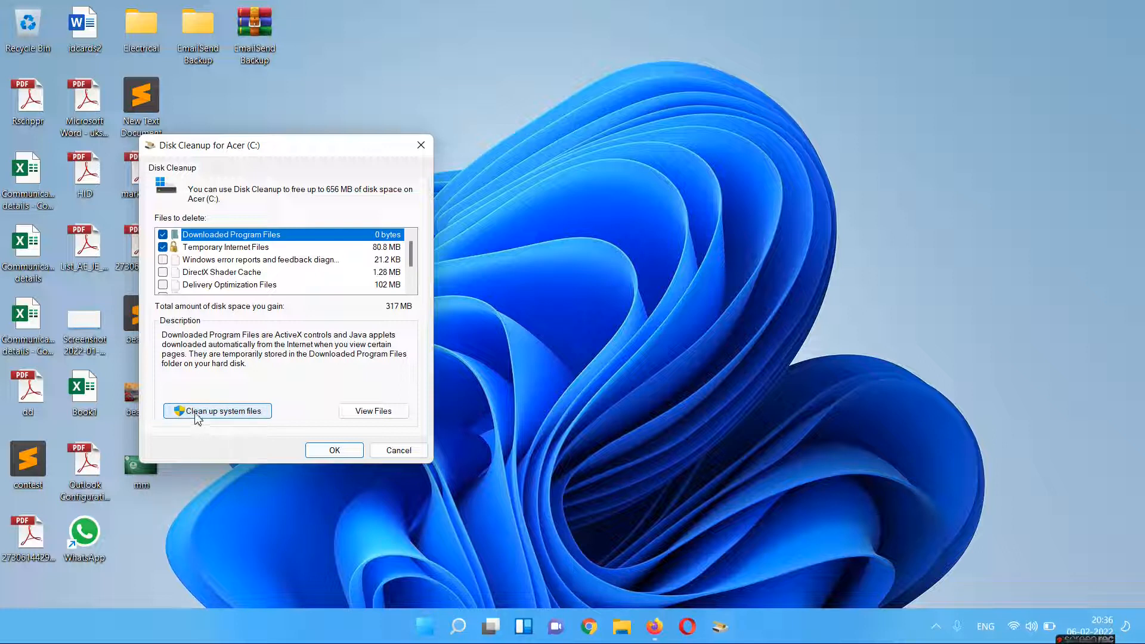
Choose 'Clean up system files' and confirm drive C: again for the system-file scan.
left_click(217, 411)
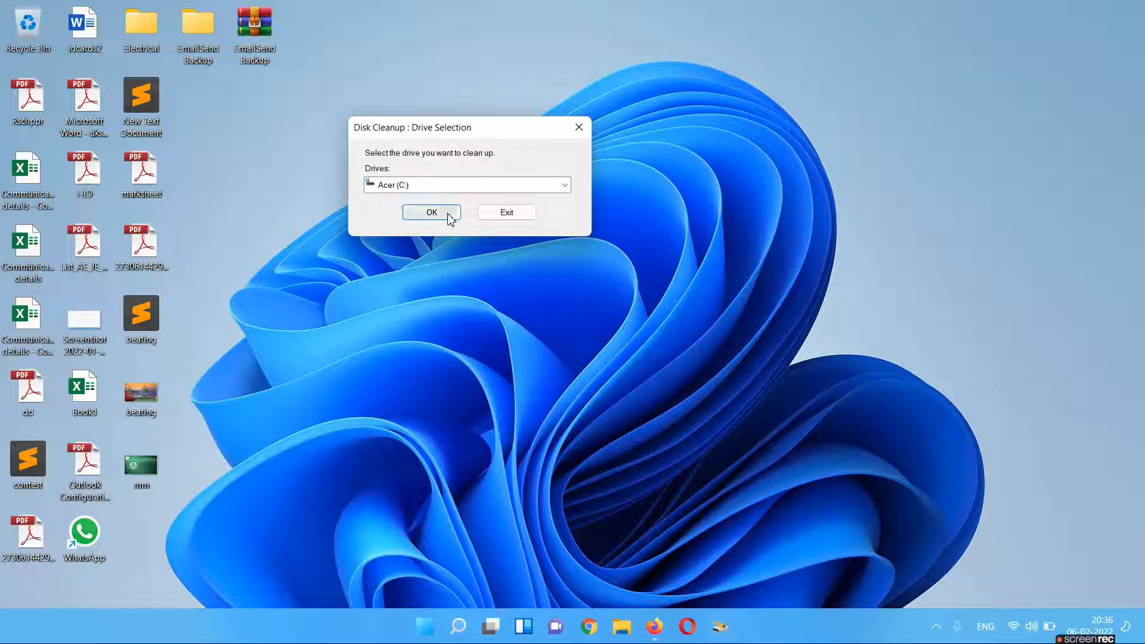
mouse_move(420, 196)
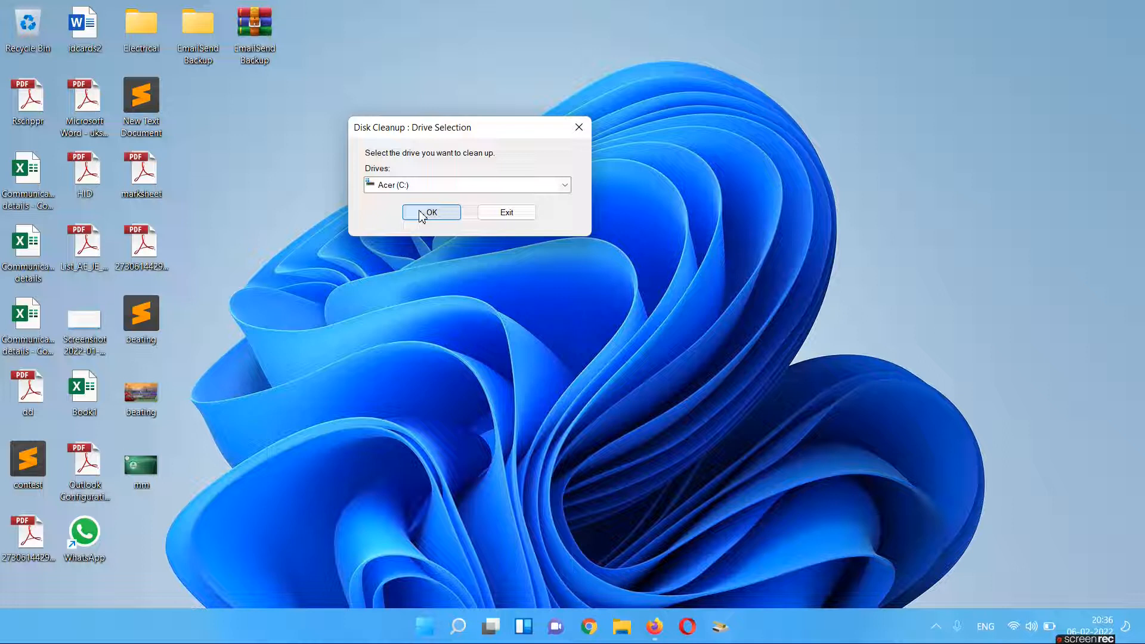
left_click(430, 213)
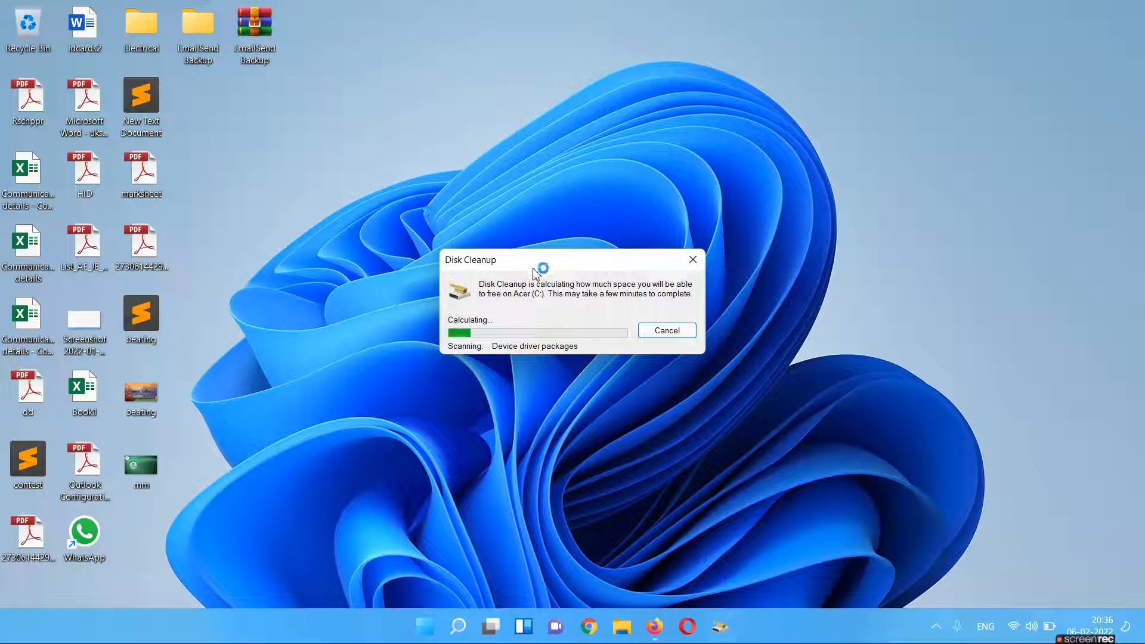
mouse_move(548, 265)
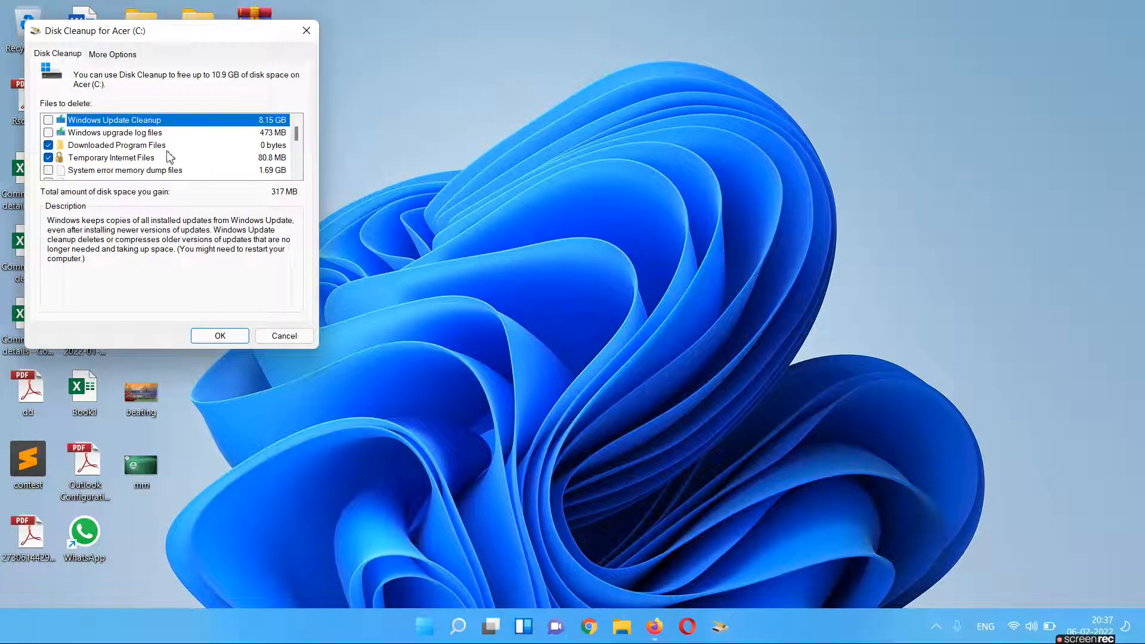
mouse_move(138, 132)
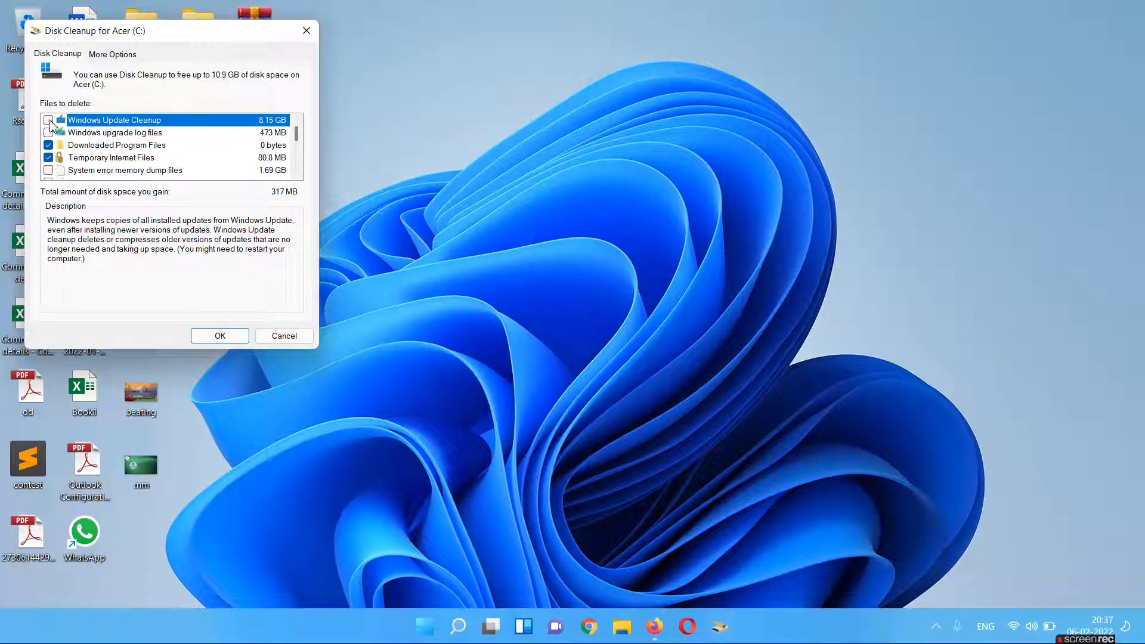
Tick Windows Update Cleanup and system error dump files, bringing space to gain to 10.9 GB.
left_click(48, 119)
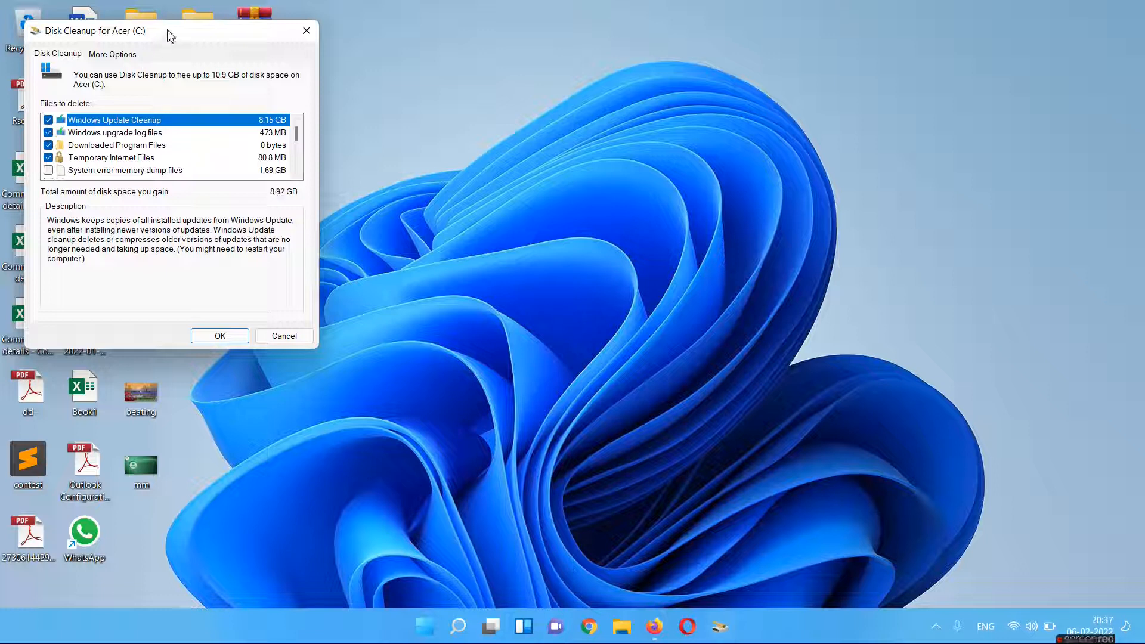
scroll("down", 3)
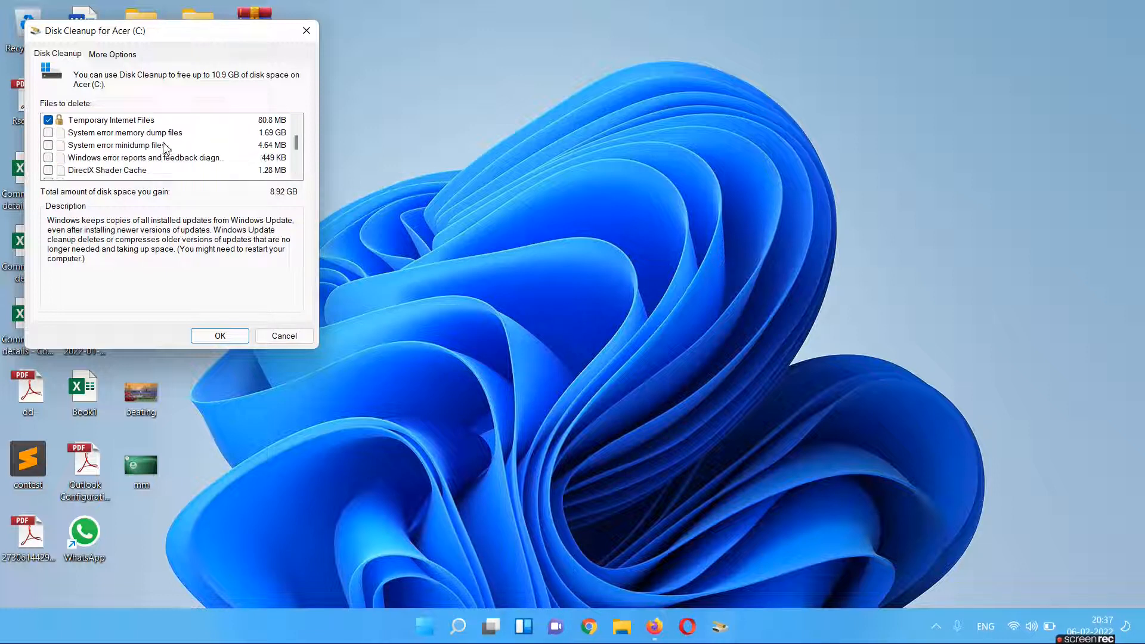
left_click(47, 145)
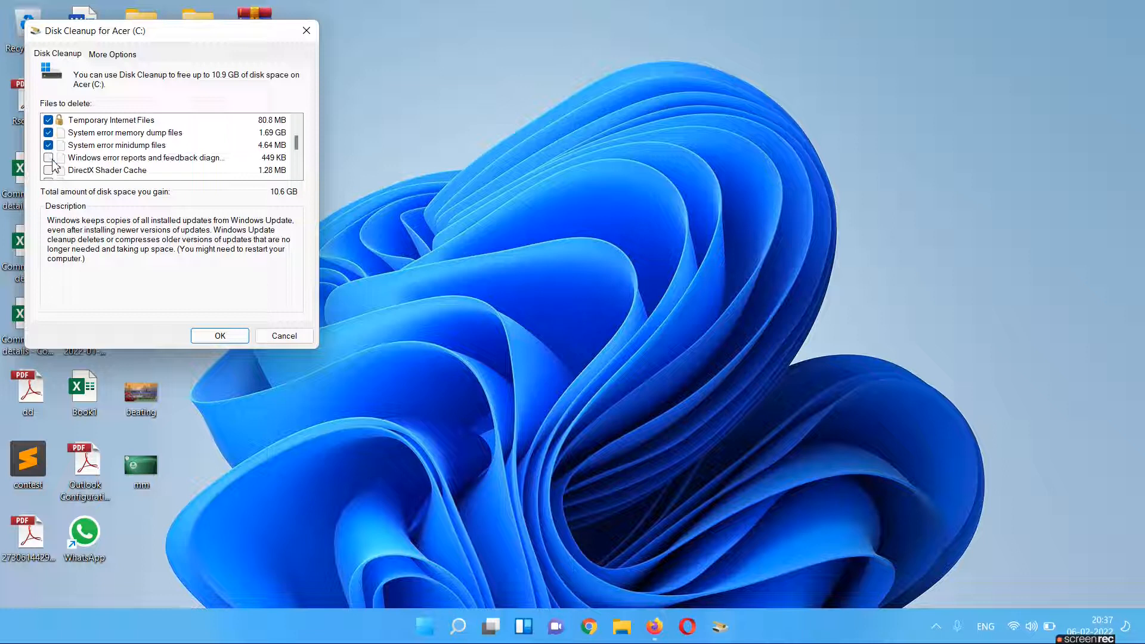
scroll("down", 3)
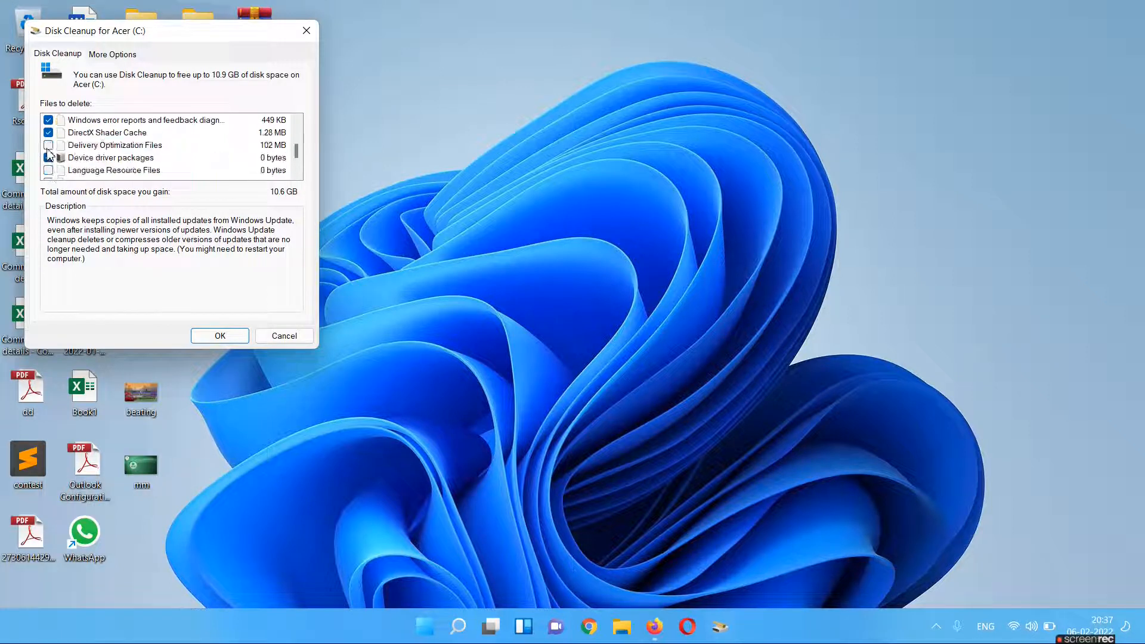
scroll("down", 3)
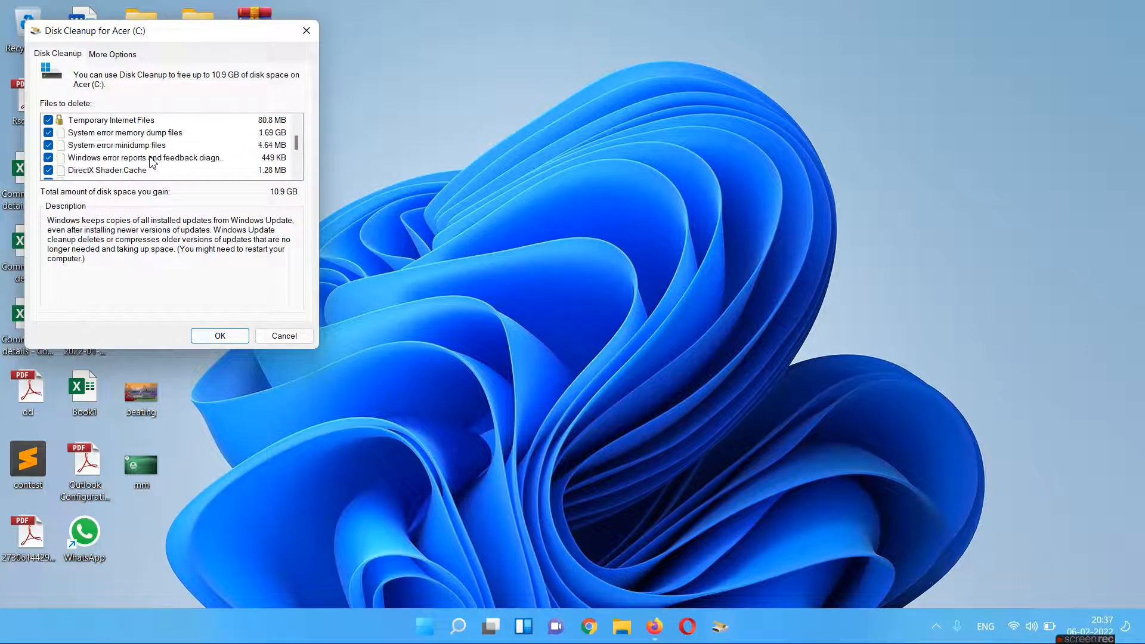
scroll("up", 3)
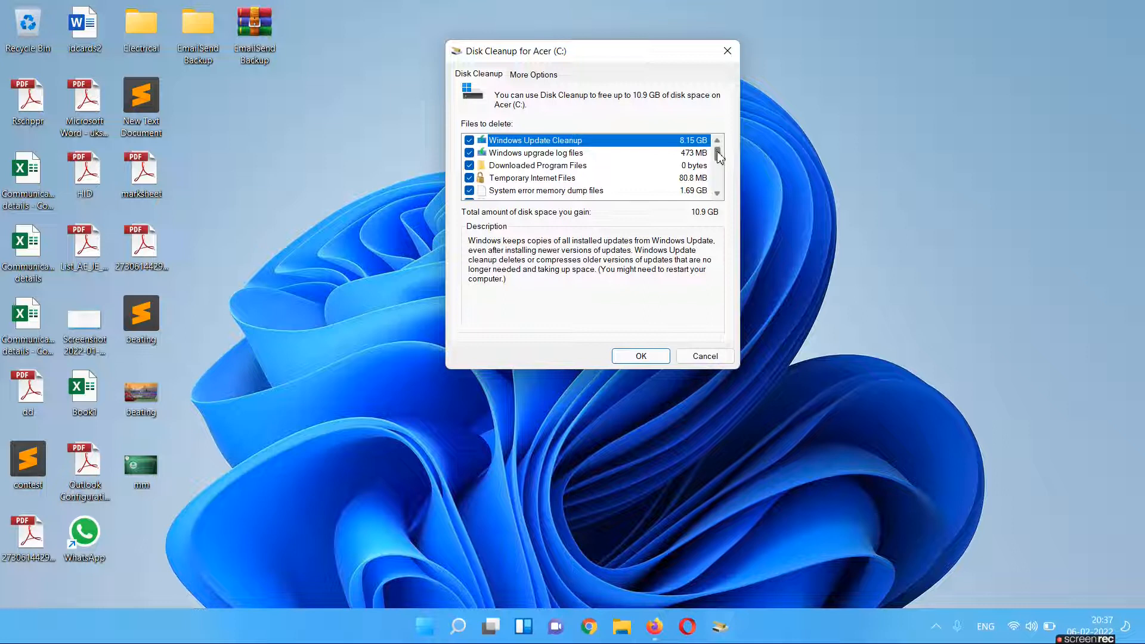
mouse_move(592, 142)
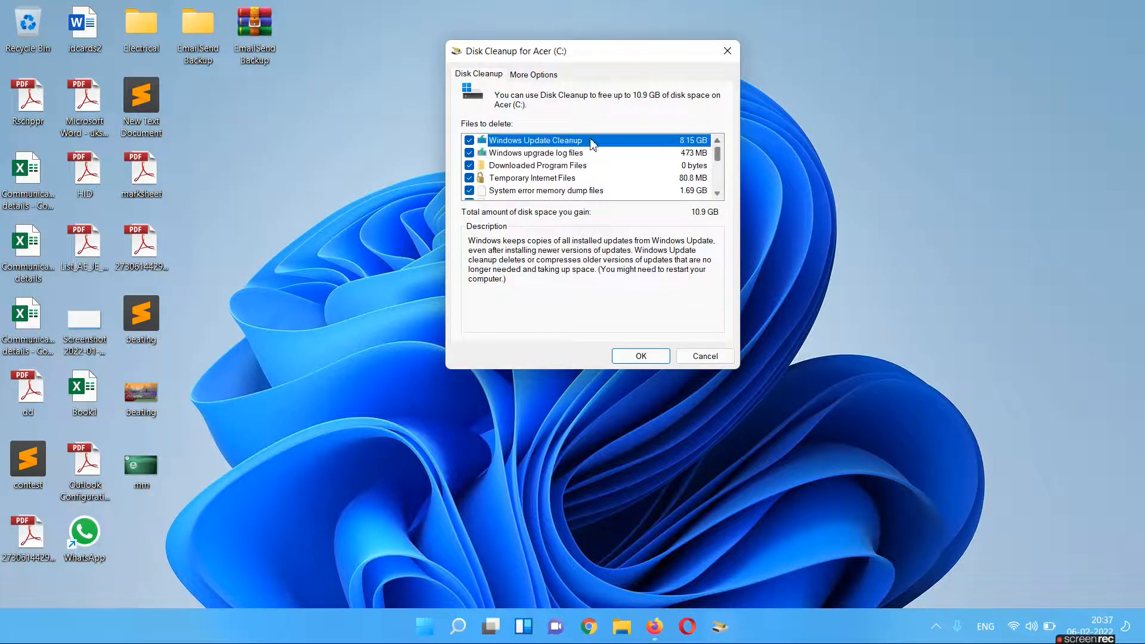
mouse_move(577, 155)
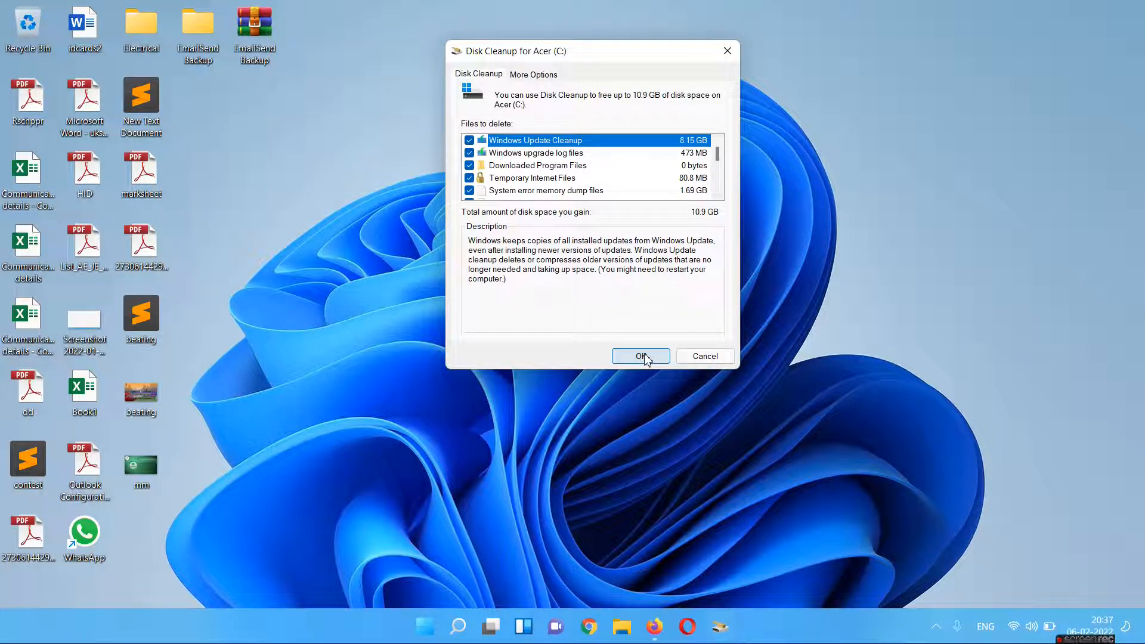
mouse_move(619, 190)
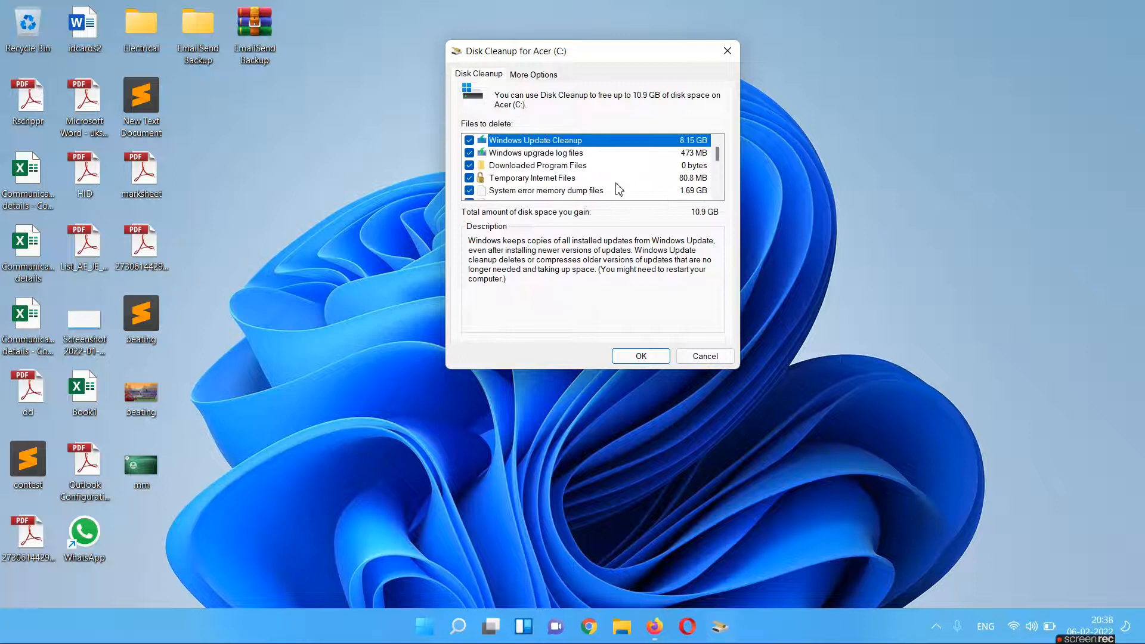
mouse_move(560, 154)
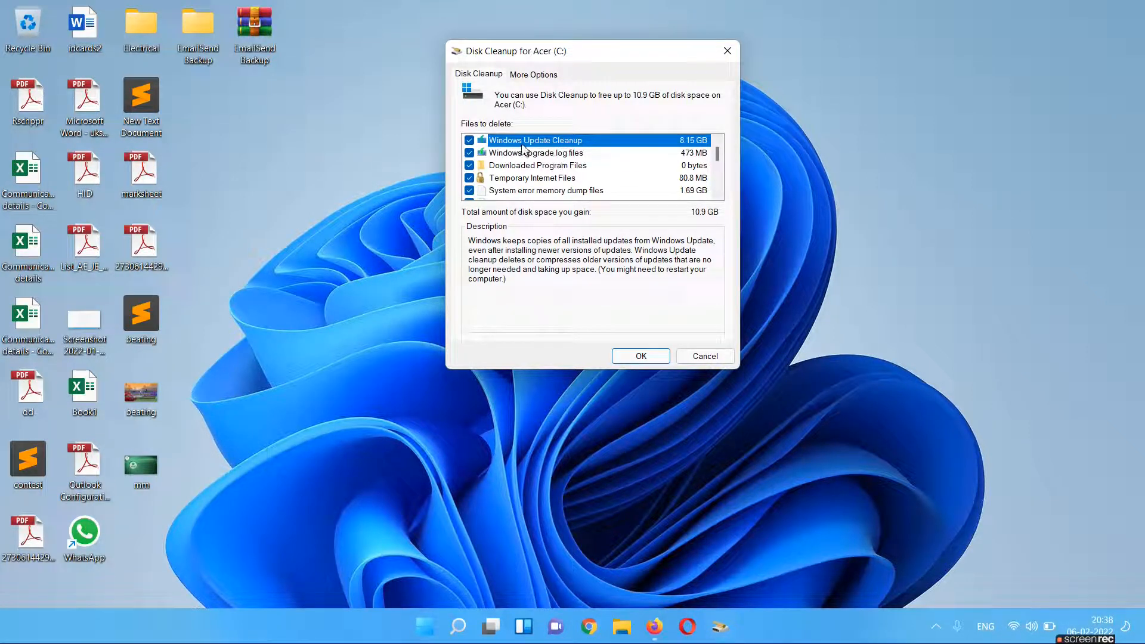
mouse_move(571, 158)
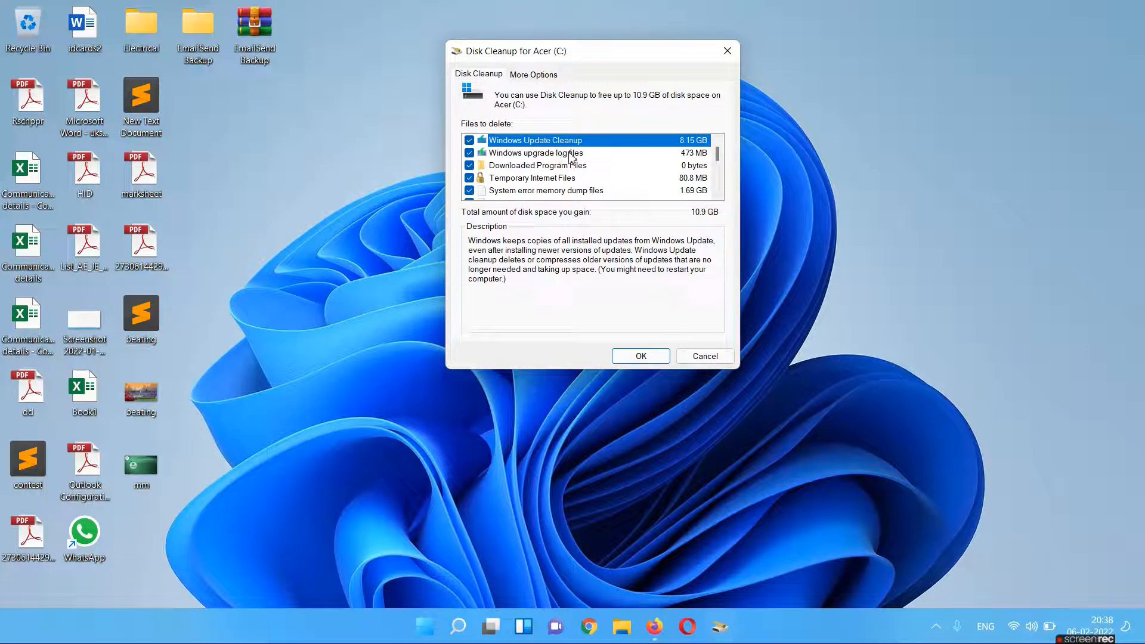
mouse_move(719, 158)
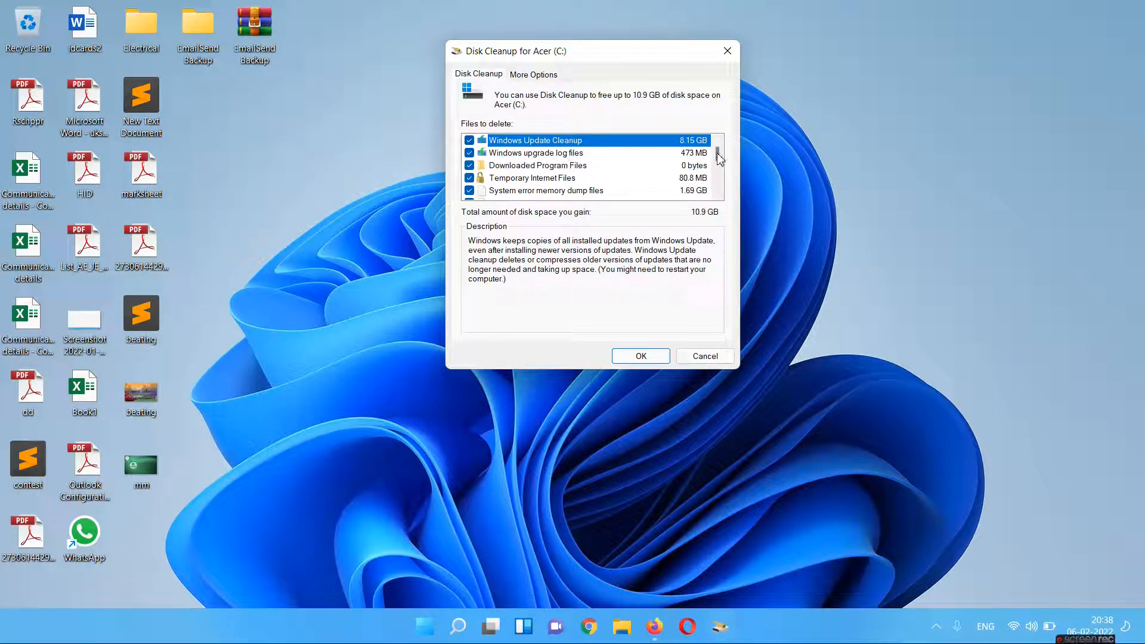
mouse_move(574, 175)
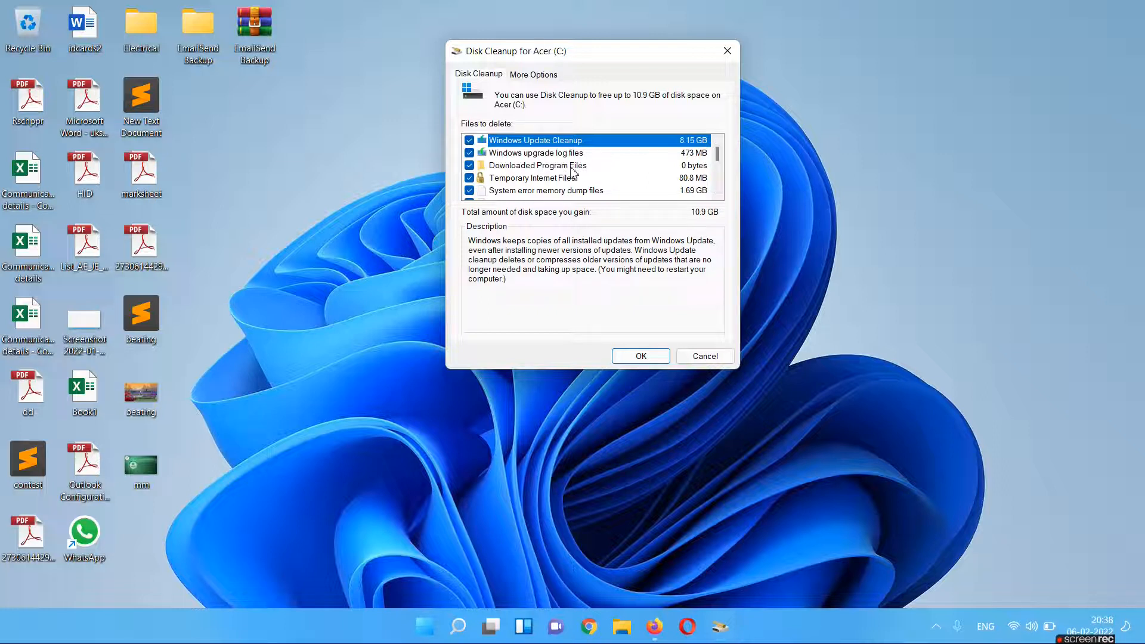
mouse_move(630, 315)
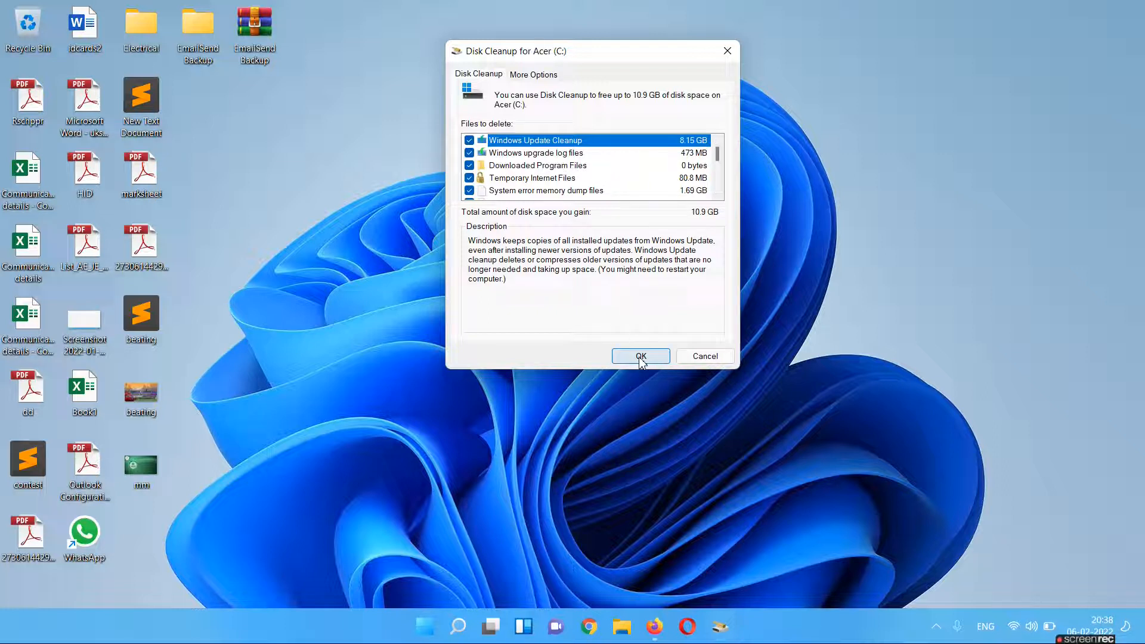
Confirm with OK and Delete Files so Disk Cleanup starts cleaning Acer (C:).
left_click(639, 356)
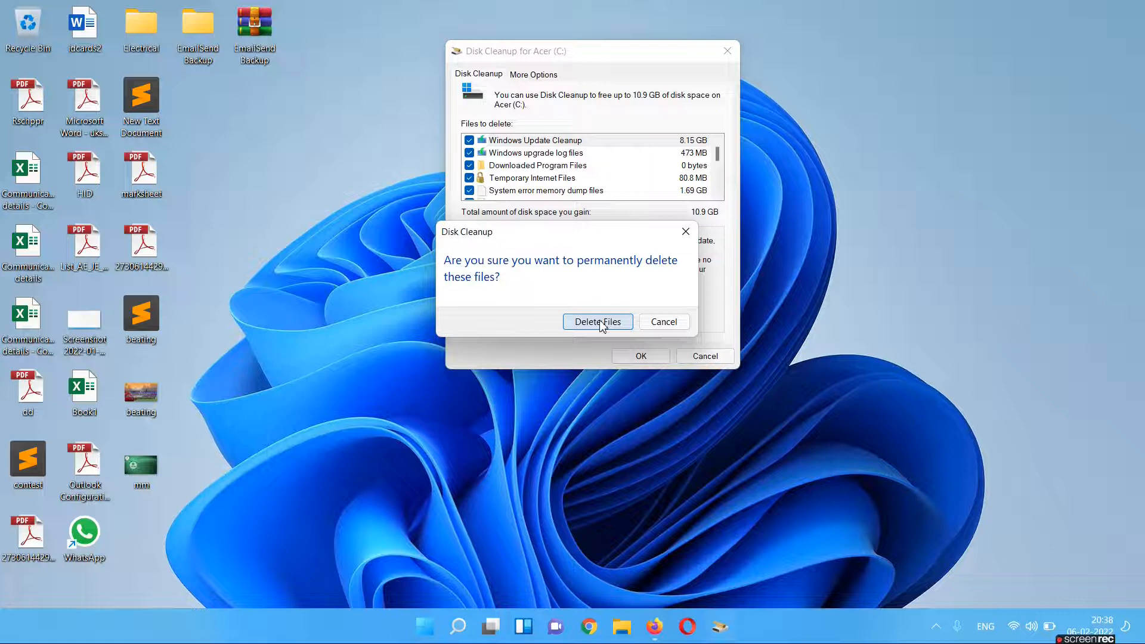
left_click(597, 321)
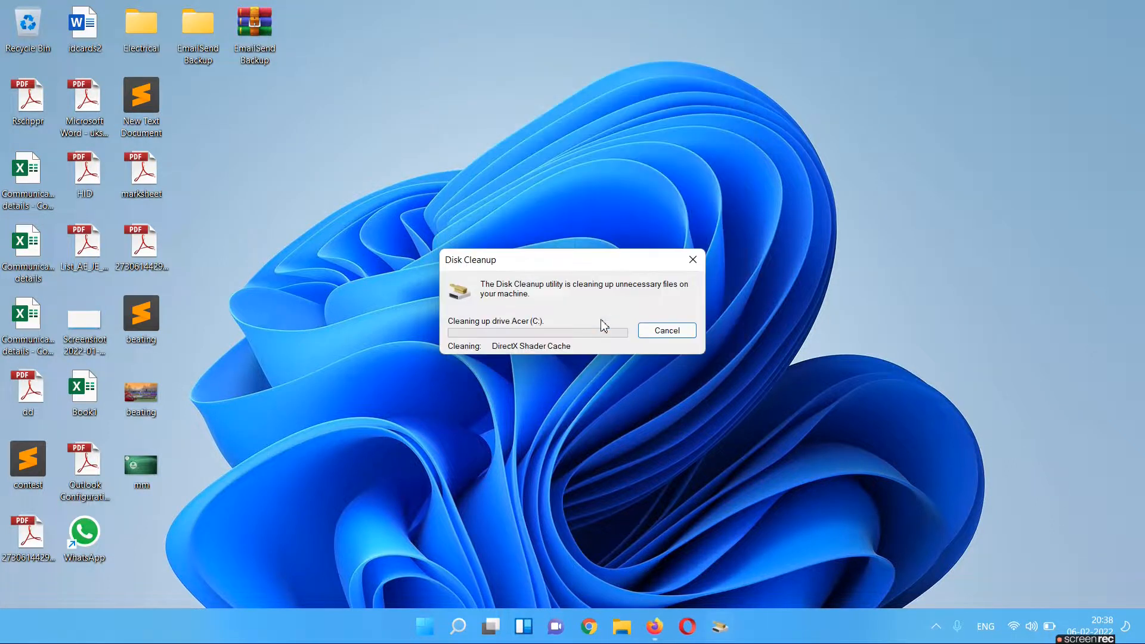